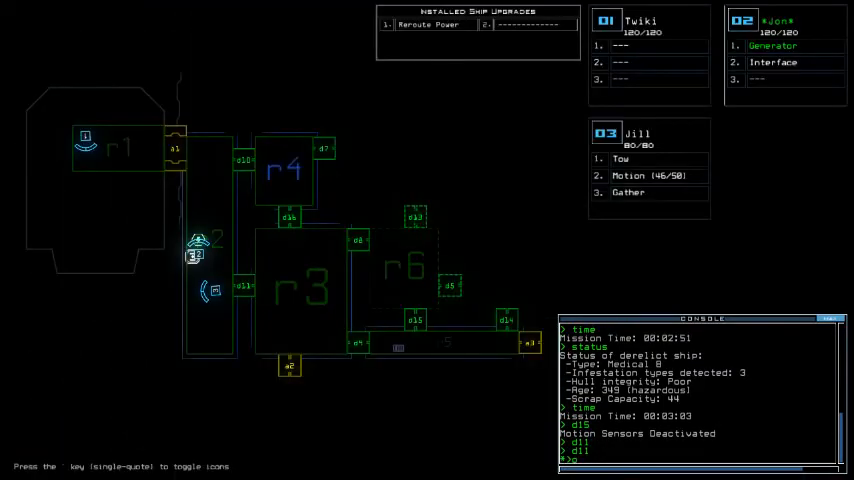
# Step: Issue the console command 'vacuum r3 a2' to vent room r3 through airlock a2
pyautogui.write('vacuum')
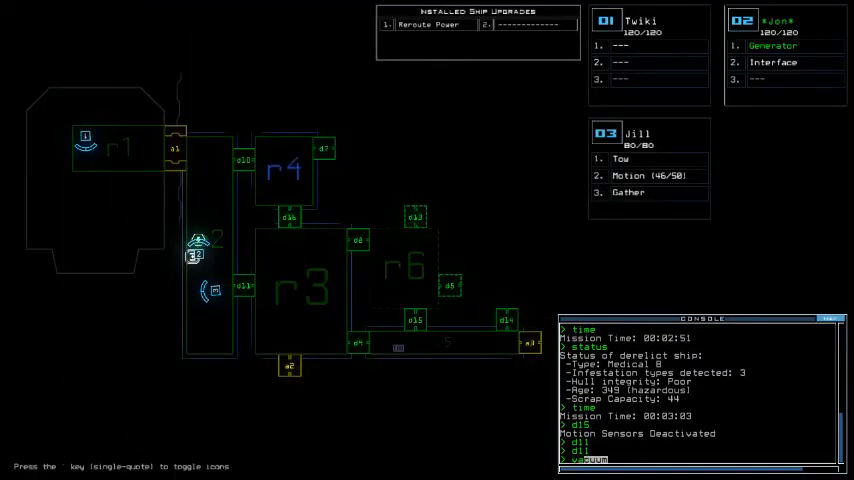
pyautogui.write('r3')
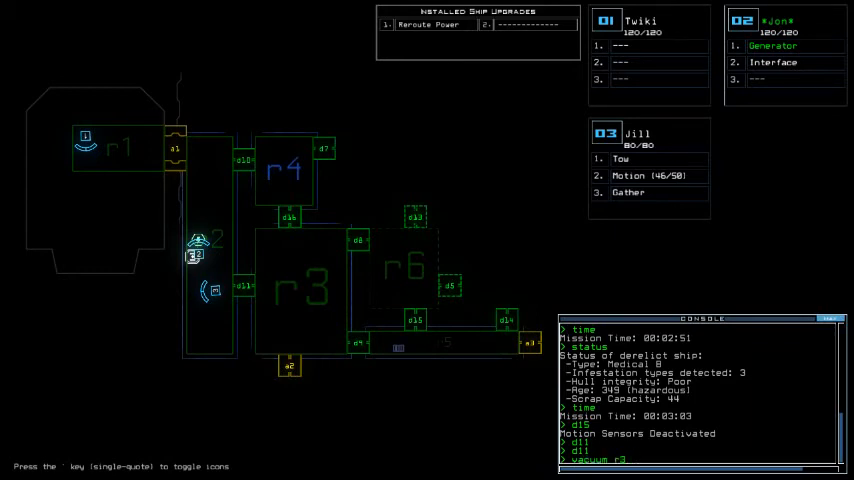
pyautogui.write('a2')
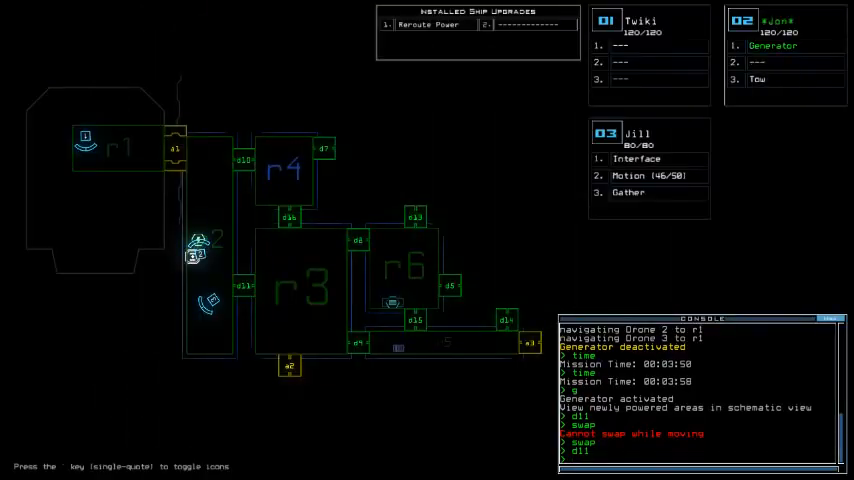
# Step: Vent room r3 with 'vacuum r3 a', then toggle door d14 to seal it again
pyautogui.write('vacuum r3 a')
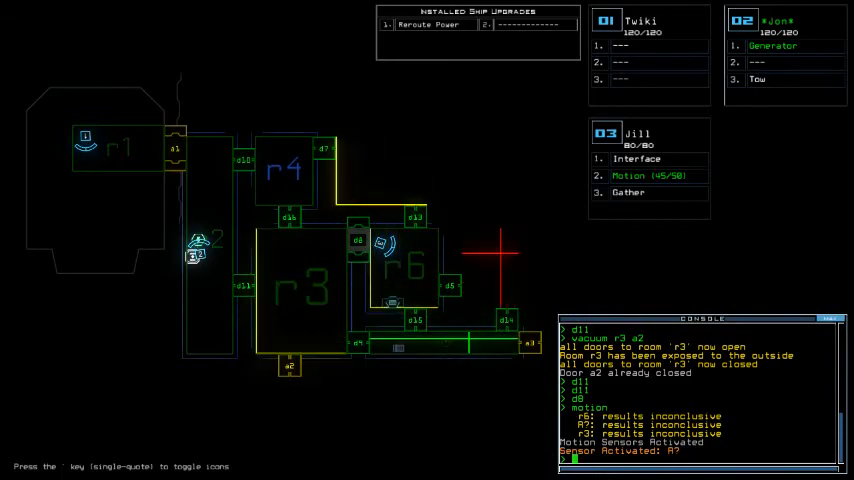
pyautogui.write('d14')
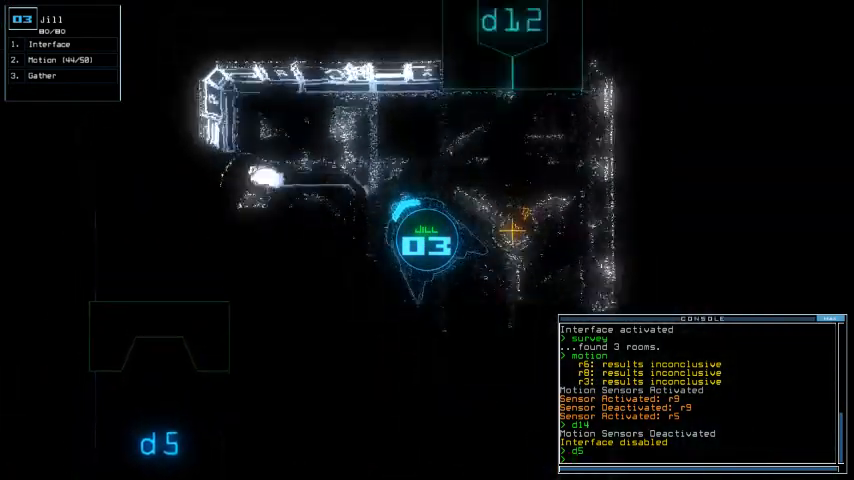
# Step: Exit the drone camera view back to the ship schematic showing rooms r7, r8 and r9
pyautogui.click(42, 76)
pyautogui.write('d11')
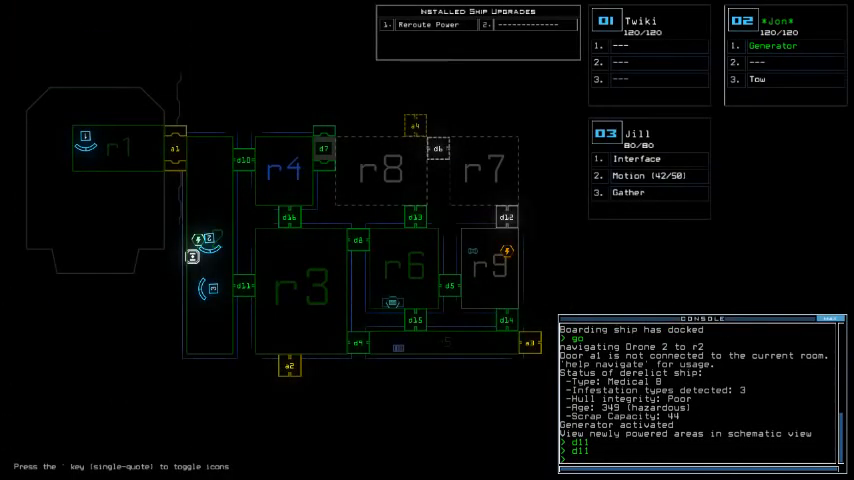
# Step: Issue 'vacuum r3' in the console before starting the re-docking procedure
pyautogui.write('vacuum r3')
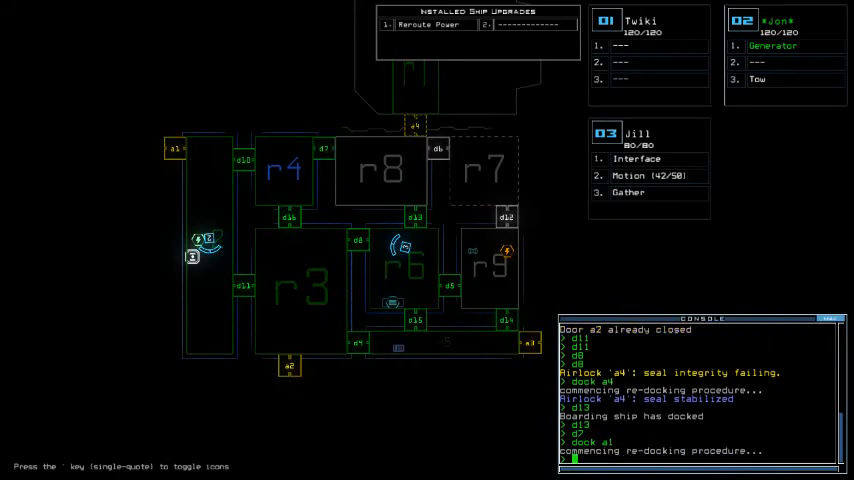
pyautogui.write('reroute r2')
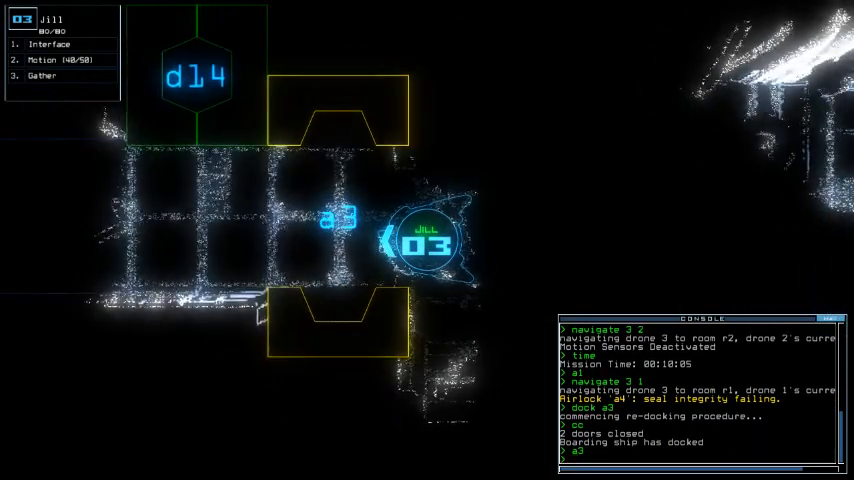
# Step: Toggle door d14 from the console ahead of docking the boarding ship at airlock a1
pyautogui.write('d14')
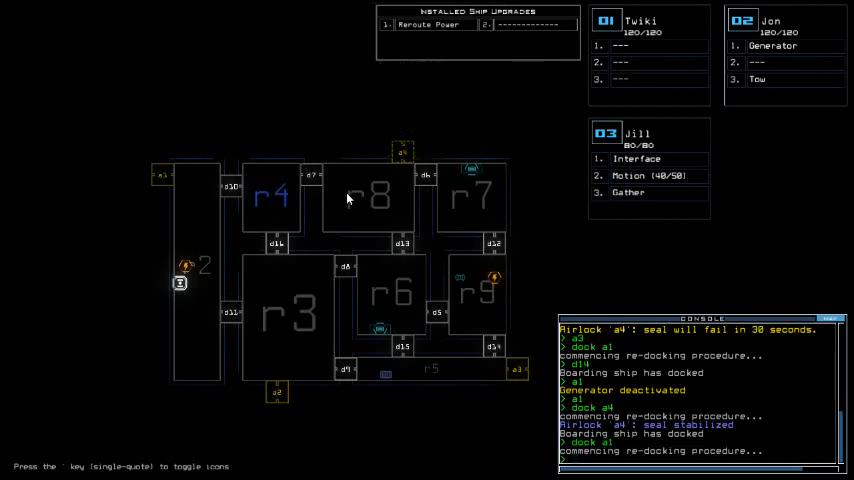
pyautogui.moveTo(350, 158)
pyautogui.write('out')
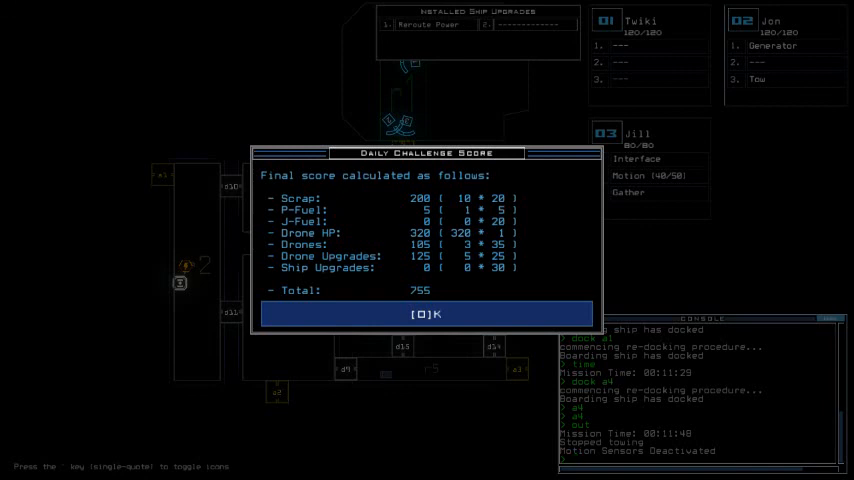
pyautogui.moveTo(200, 280)
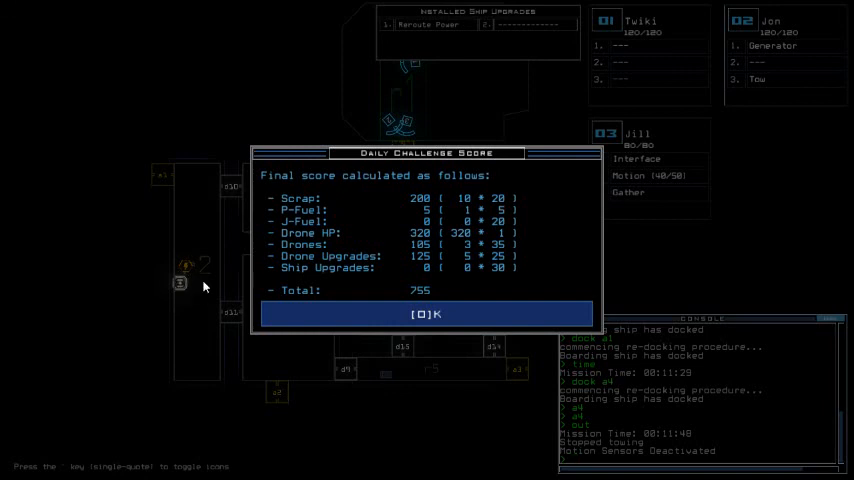
pyautogui.moveTo(184, 304)
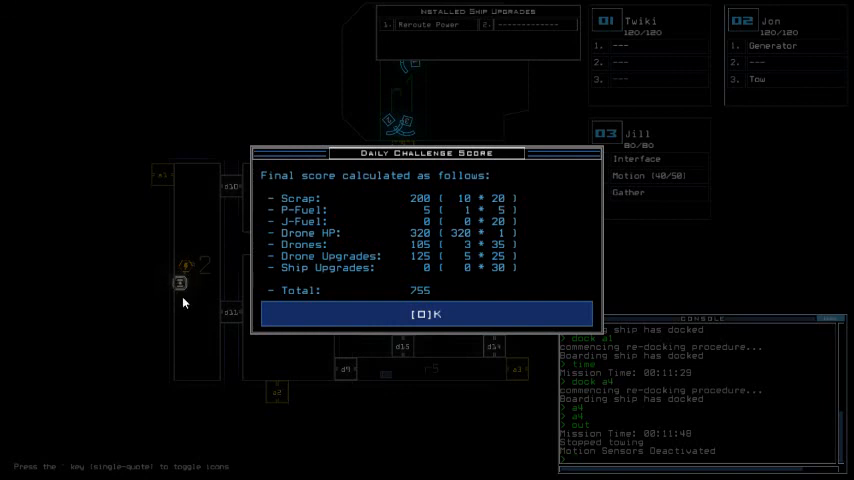
pyautogui.moveTo(180, 288)
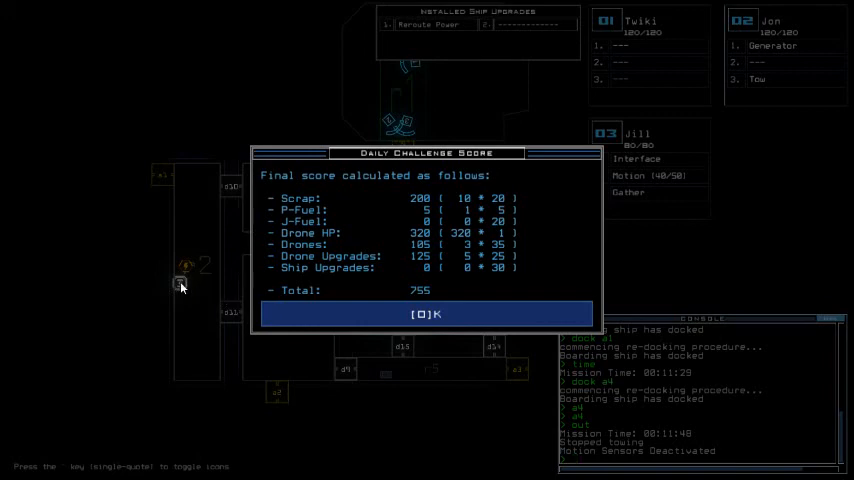
pyautogui.moveTo(196, 196)
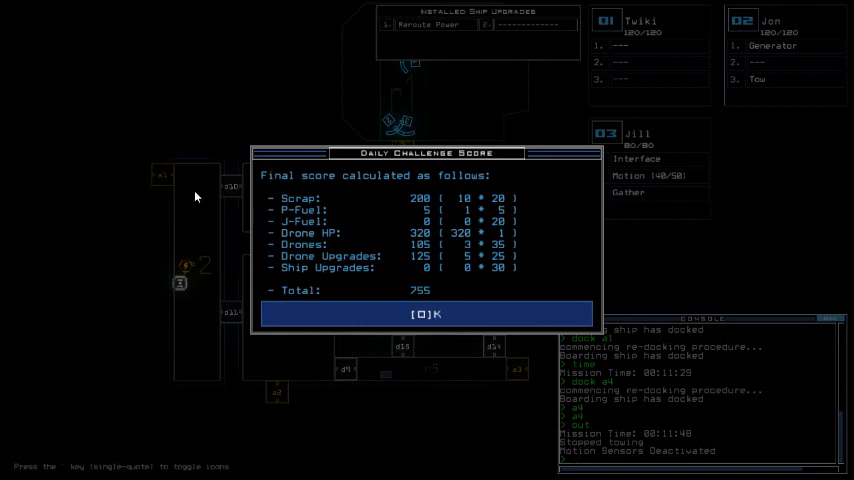
# Step: Dismiss the 755-point score summary and switch the daily leaderboard to Global rankings
pyautogui.click(426, 314)
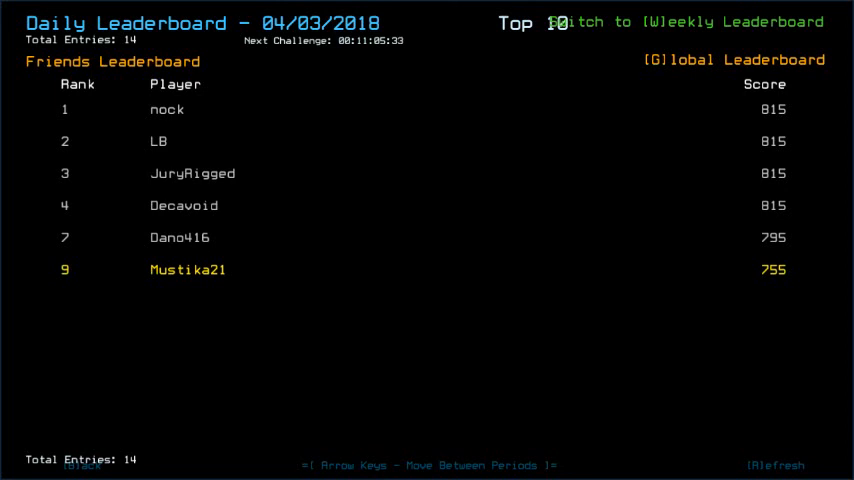
pyautogui.click(734, 60)
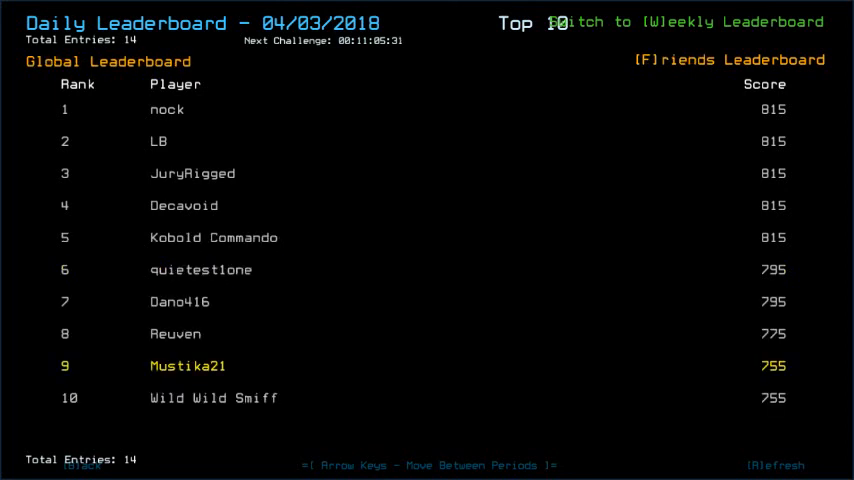